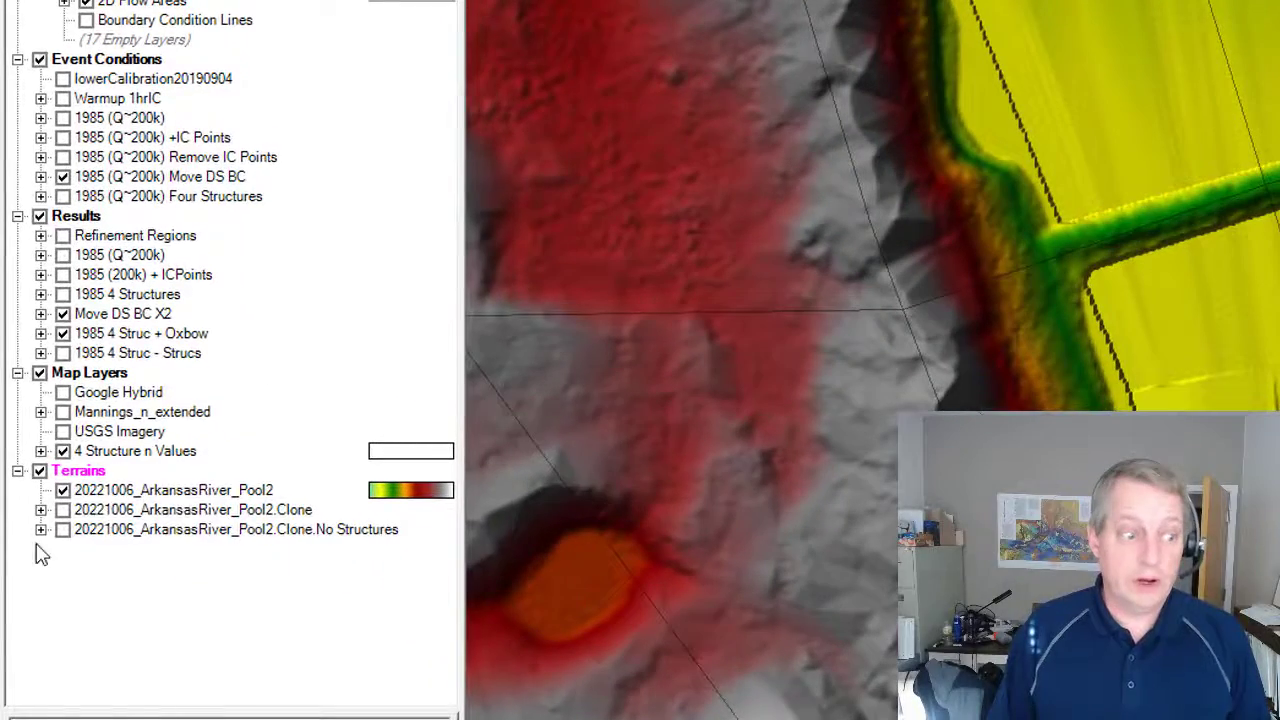
- Clone the 20221006_ArkansasRiver_Pool2 terrain as a virtual copy suffixed Demo
right_click(172, 488)
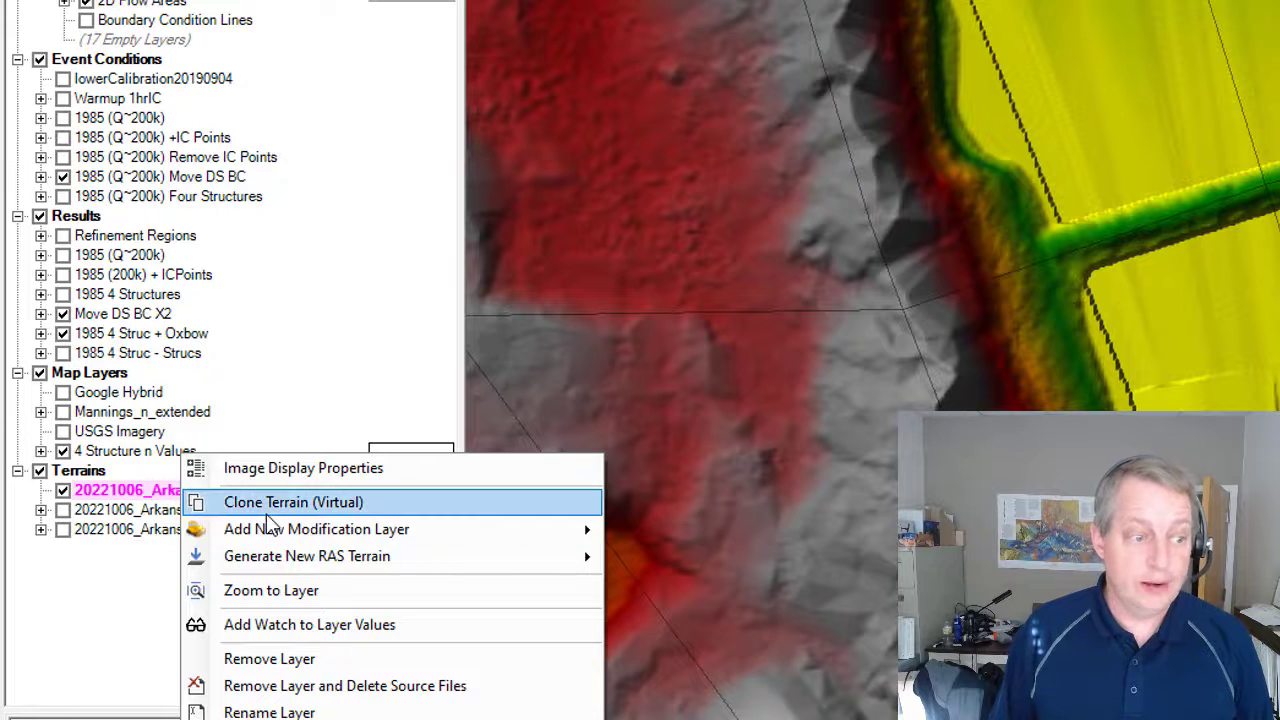
click(292, 502)
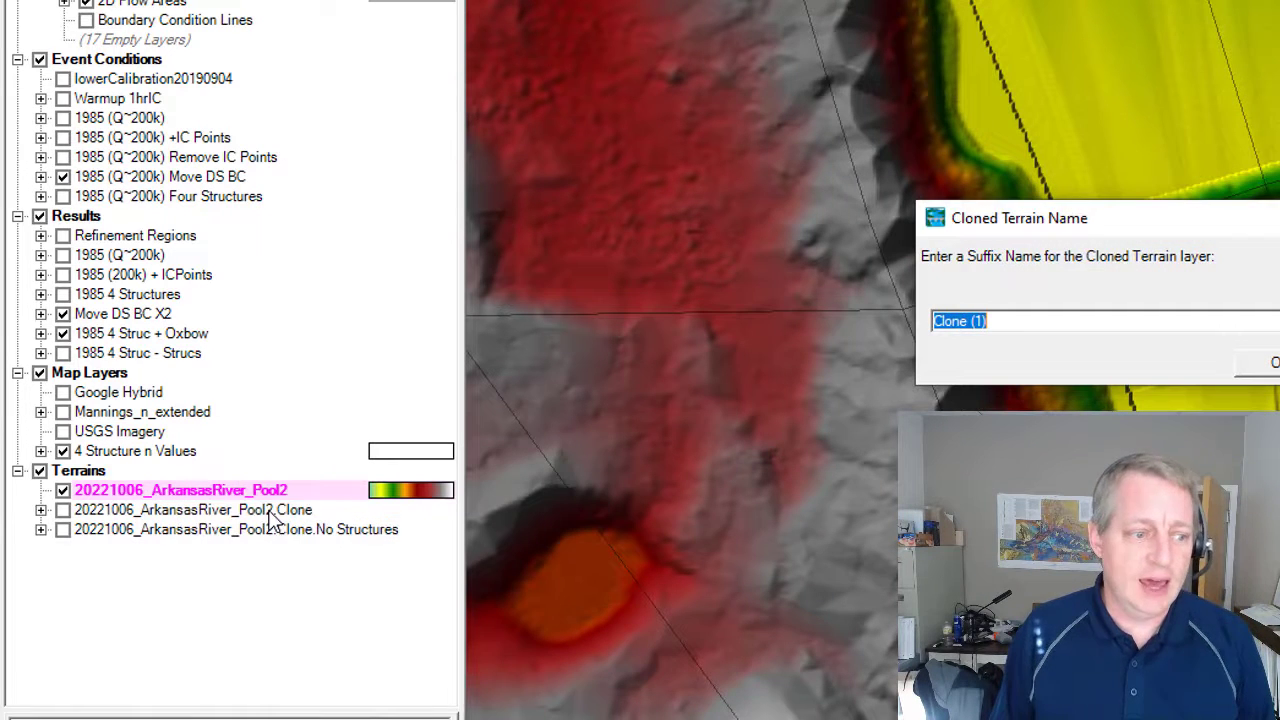
text(D)
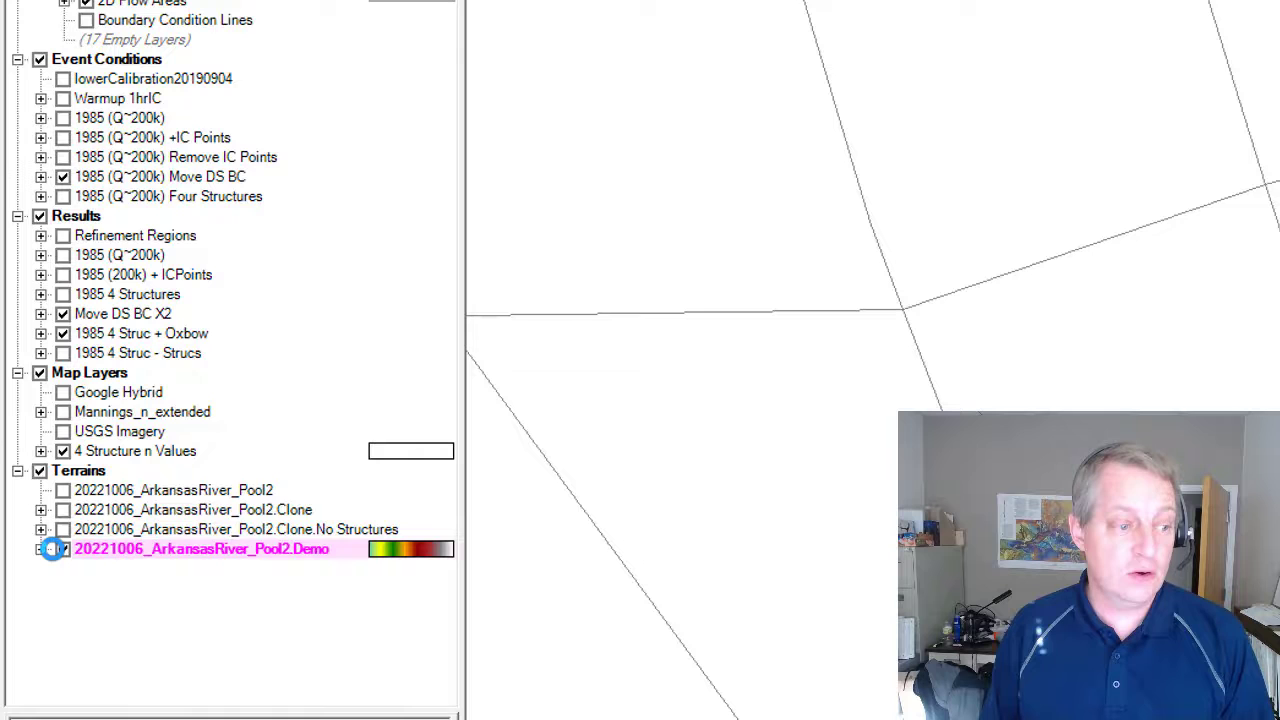
- Add a polygon modification layer named Remove Structures to the Demo terrain
click(64, 548)
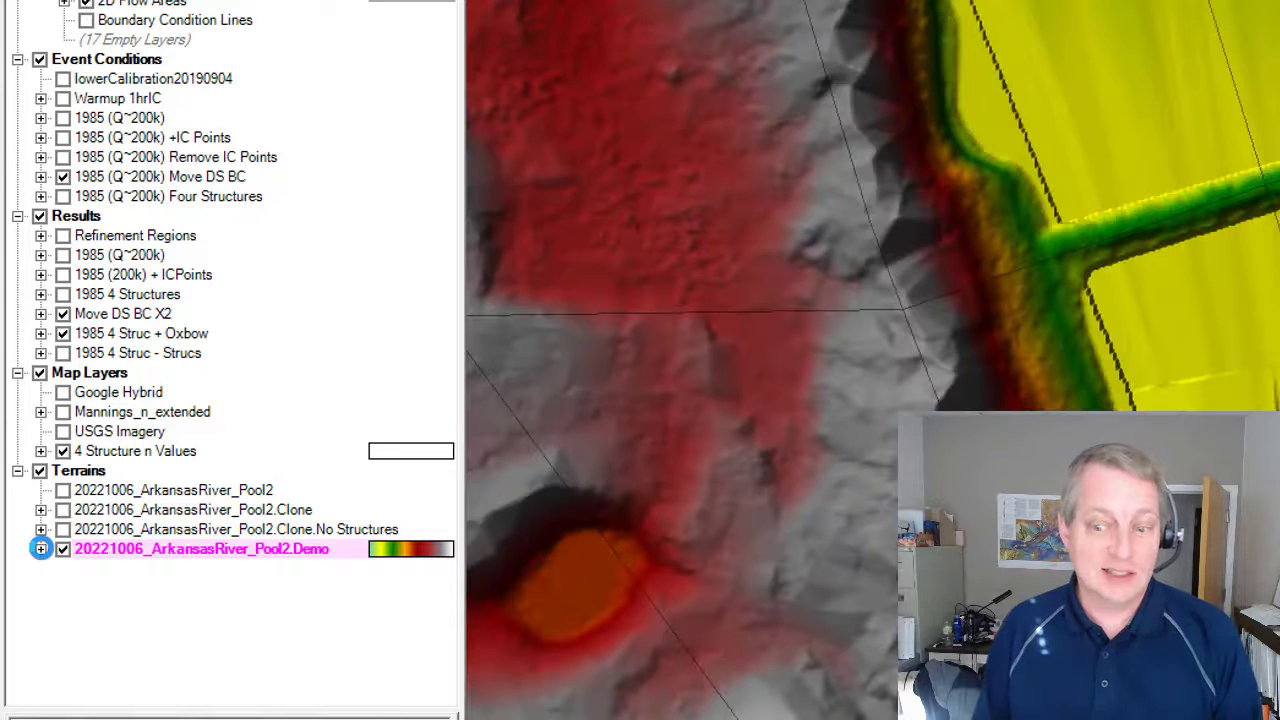
click(40, 548)
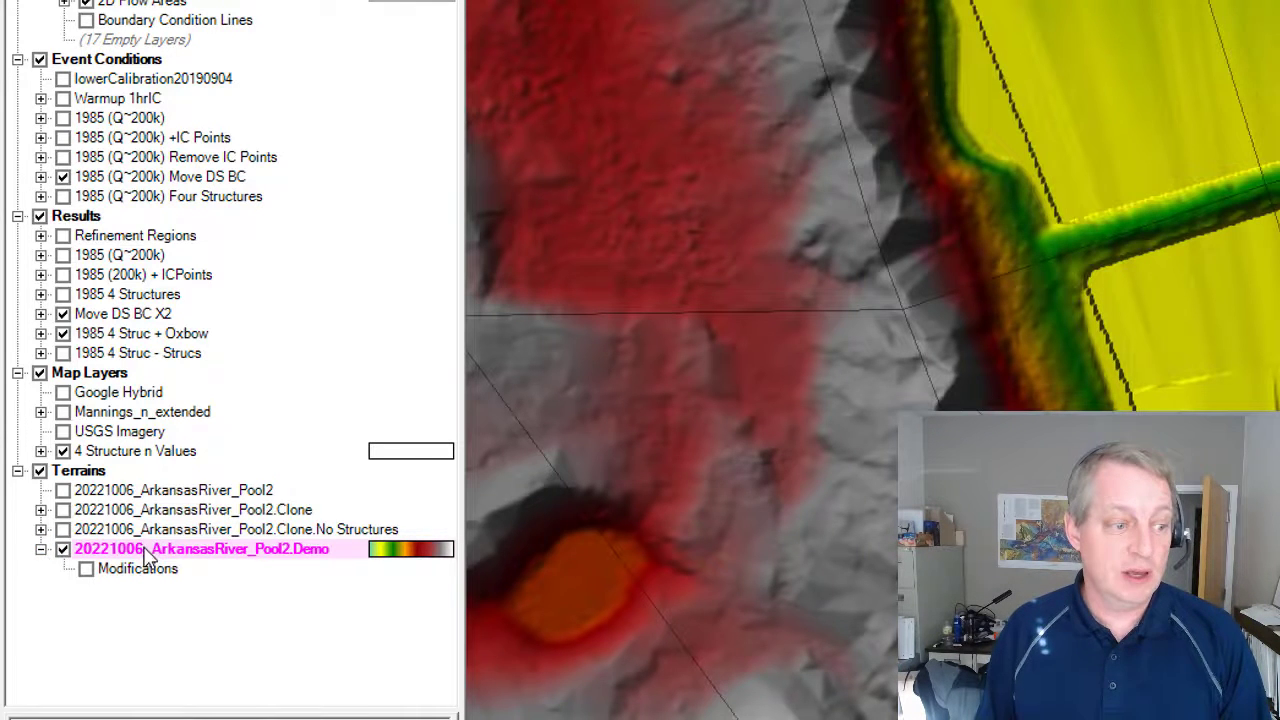
right_click(200, 548)
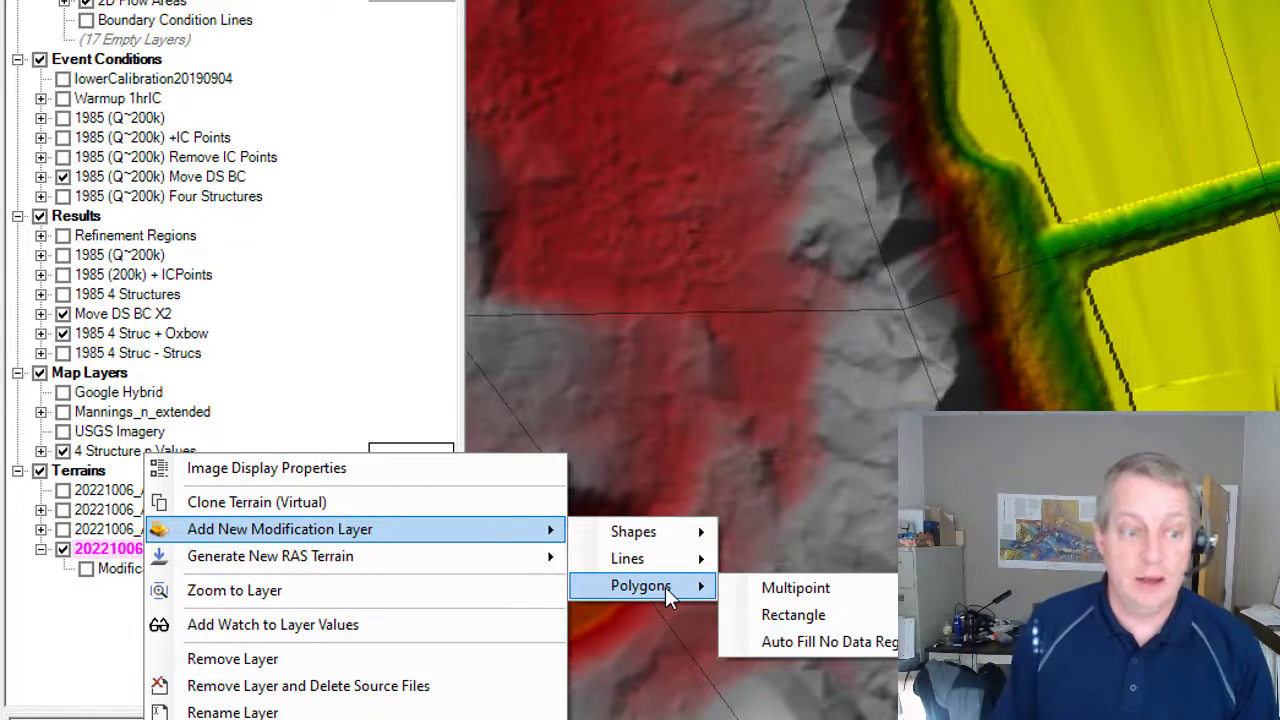
mouse_move(796, 588)
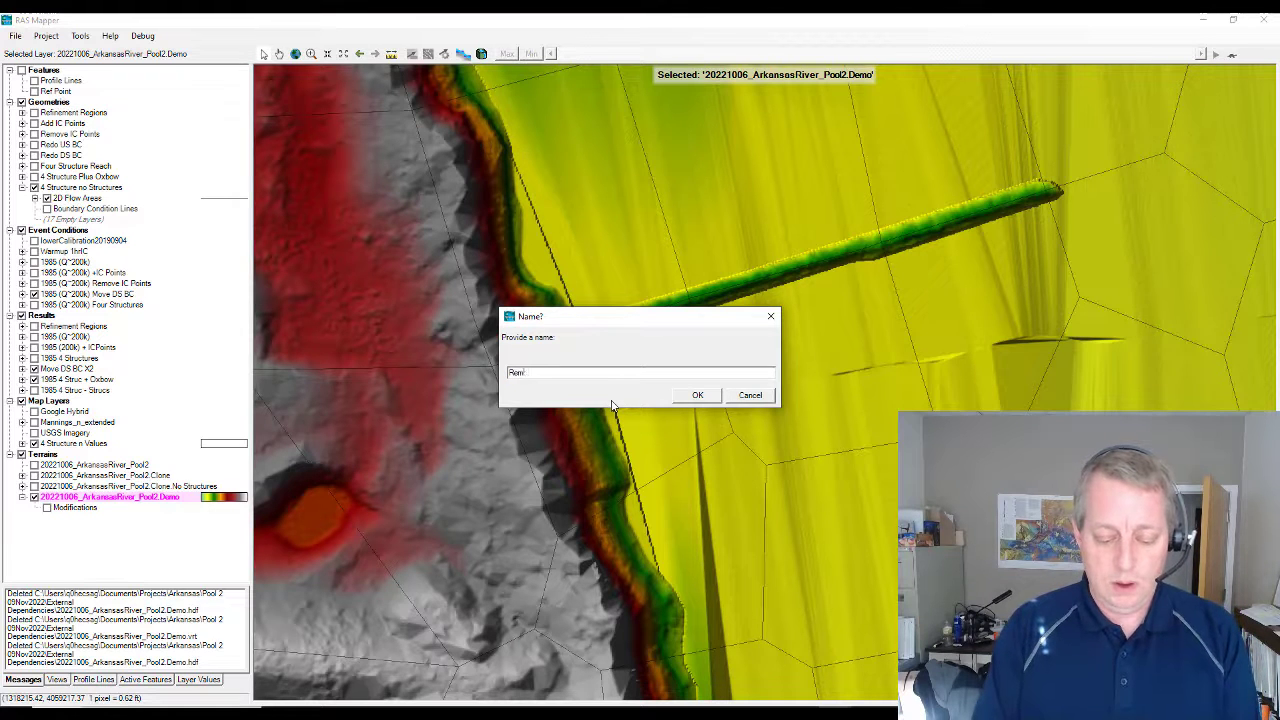
text(Remove Structure)
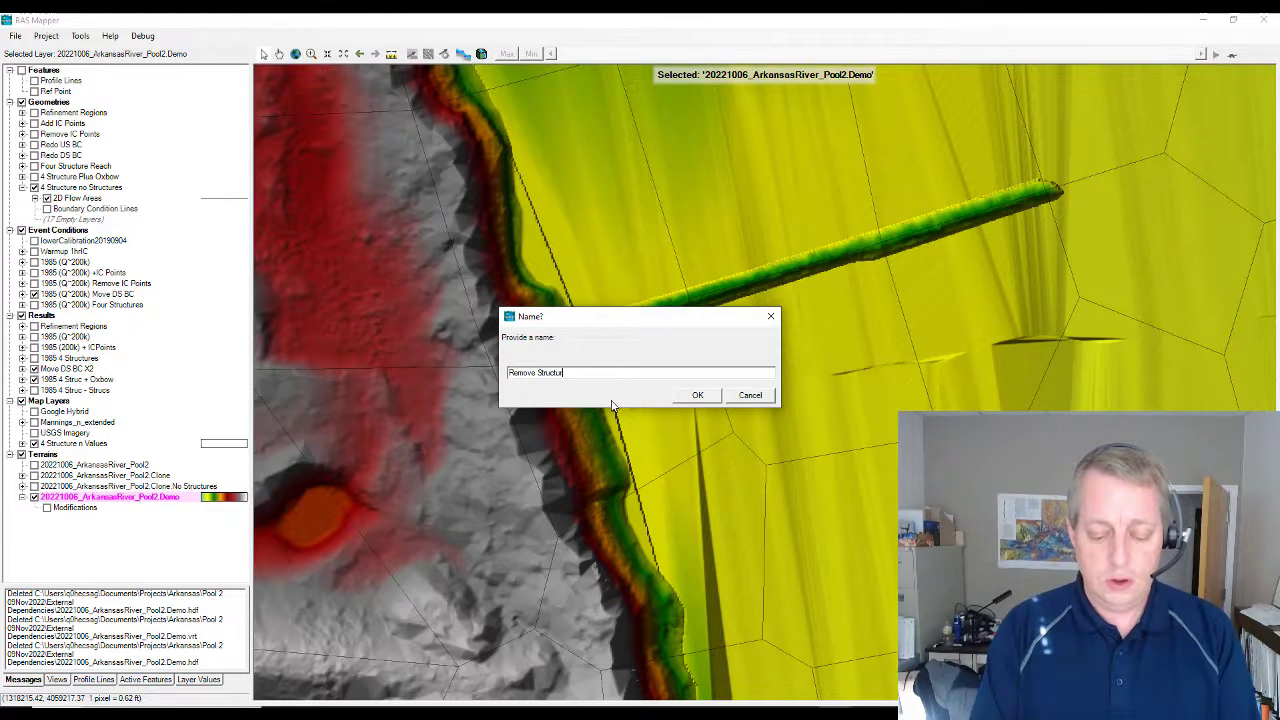
click(696, 394)
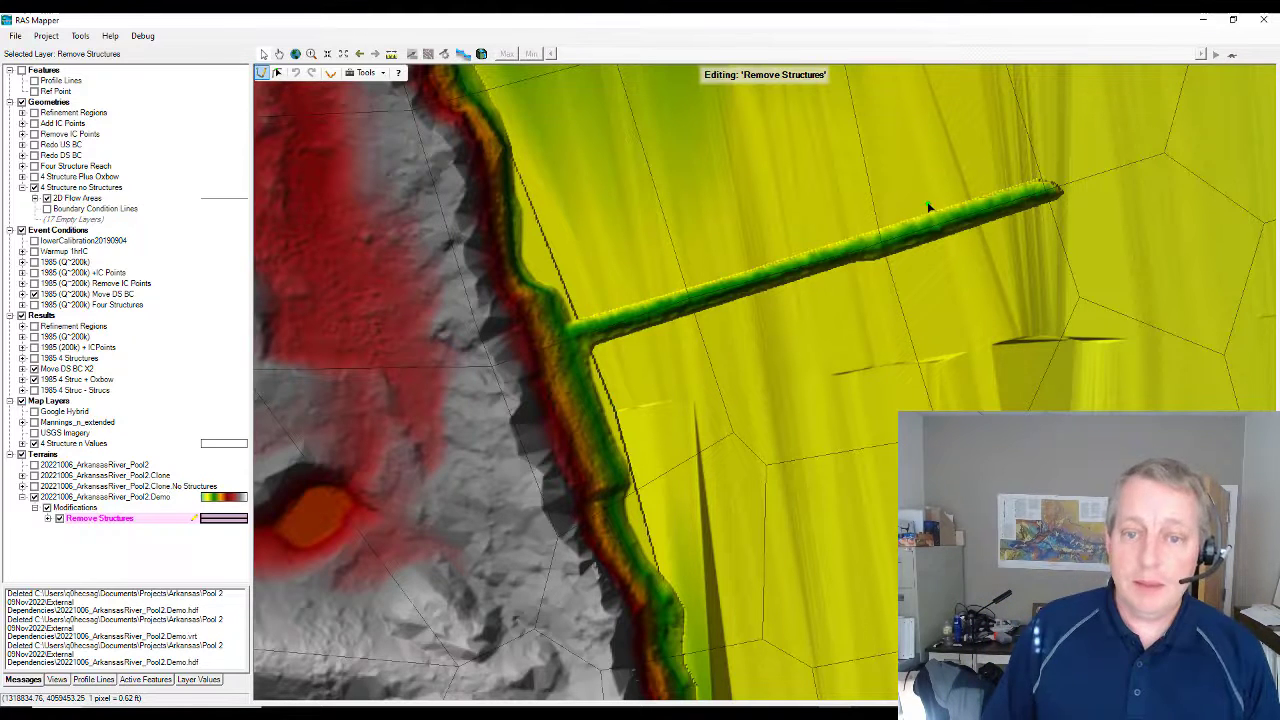
mouse_move(1108, 228)
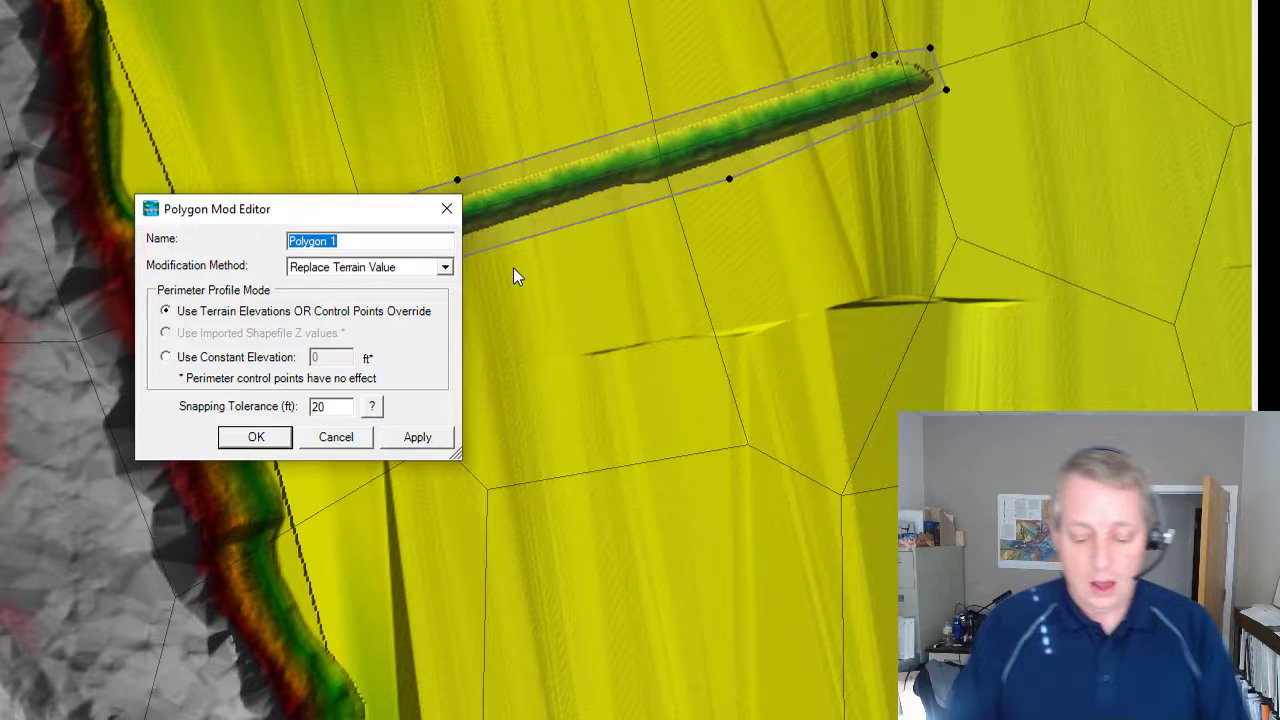
- Save the embankment polygon as Structure 3 with Replace Terrain Value
text(Structure 3)
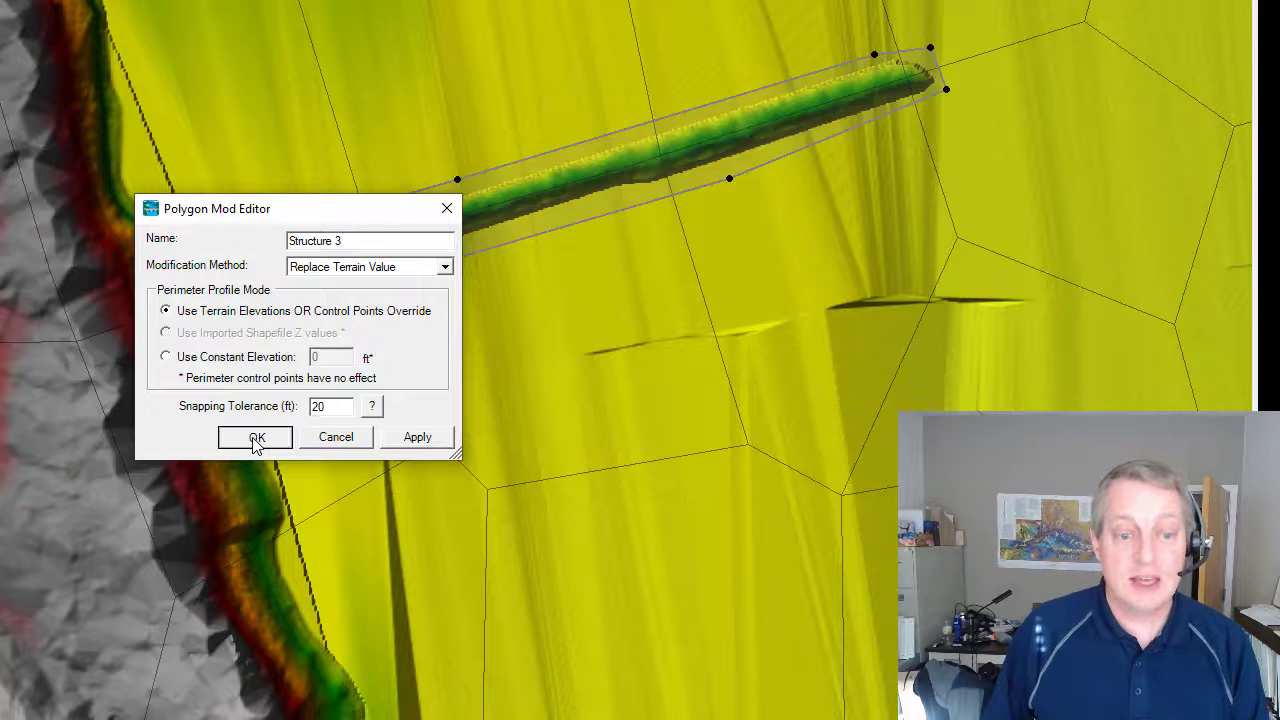
click(256, 436)
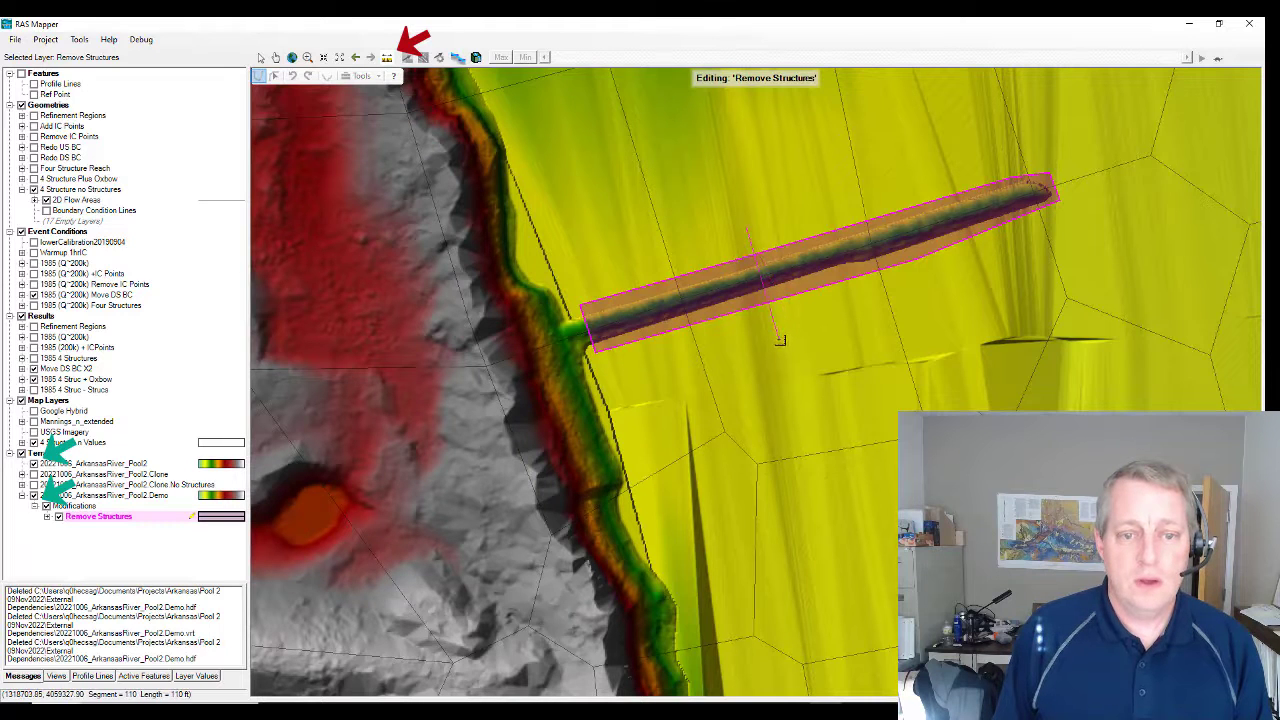
- Finish the profile line across the embankment to plot original versus Demo terrain
right_click(776, 320)
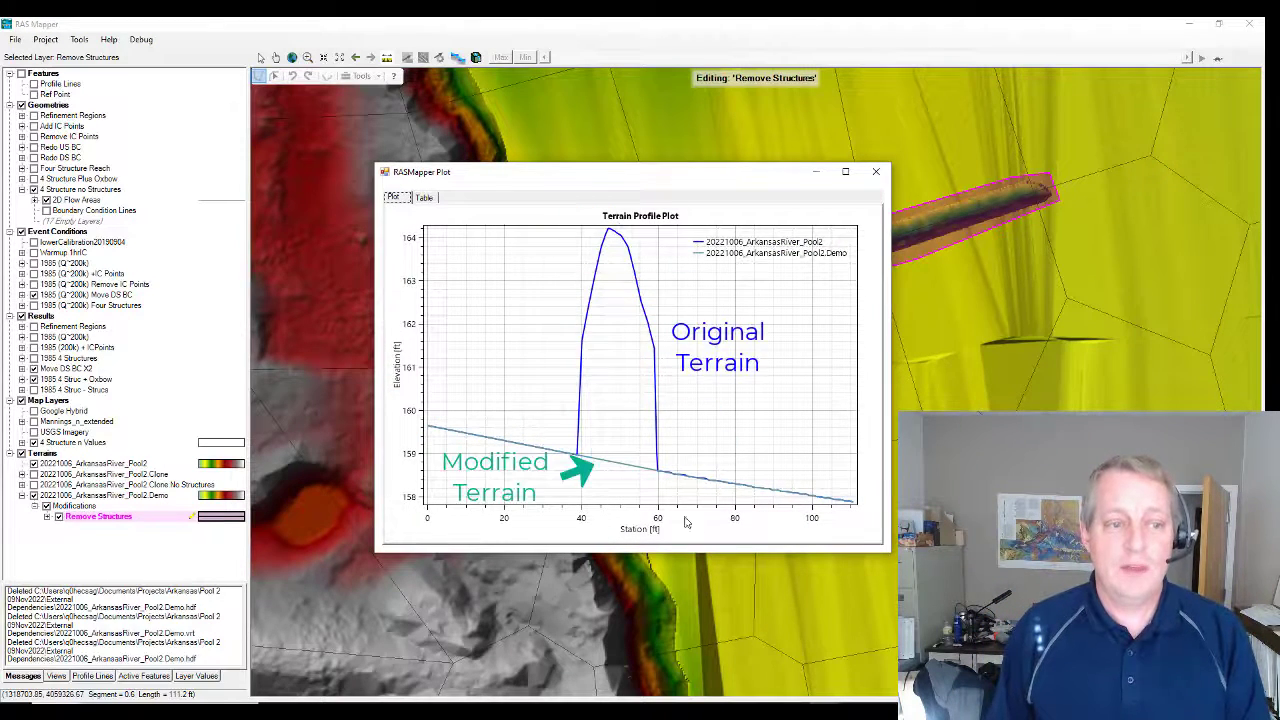
mouse_move(780, 452)
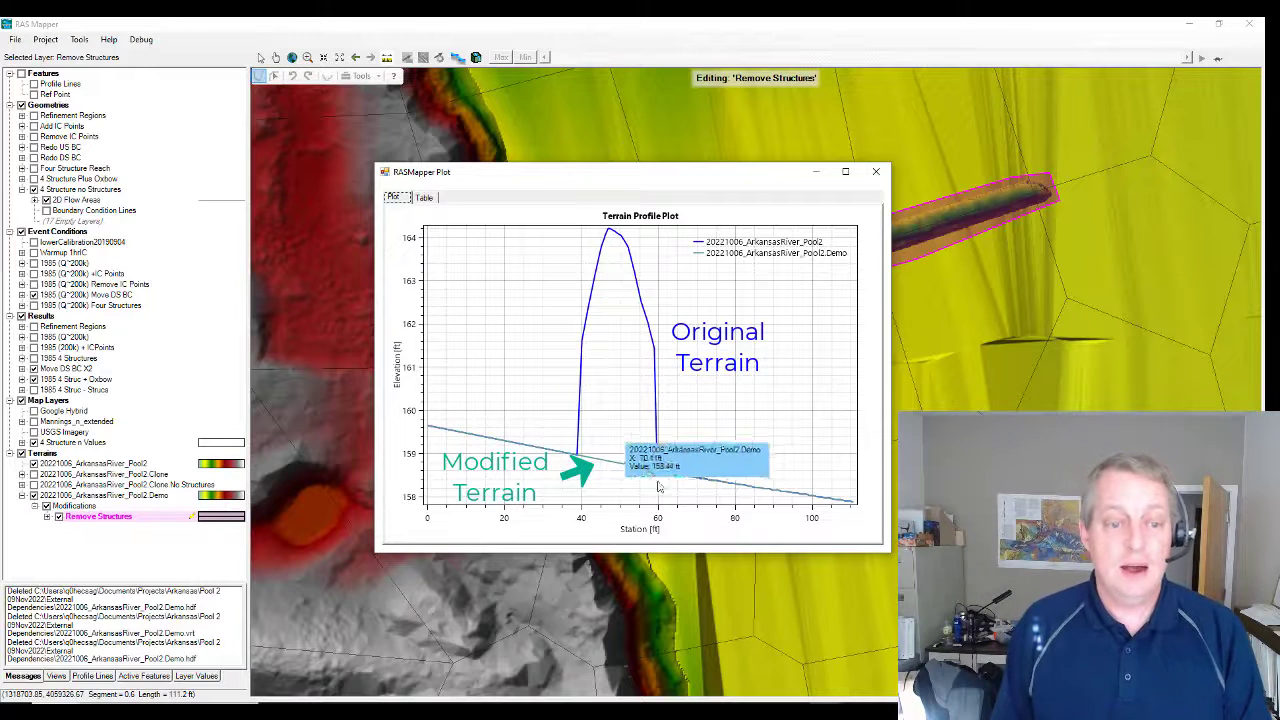
mouse_move(850, 336)
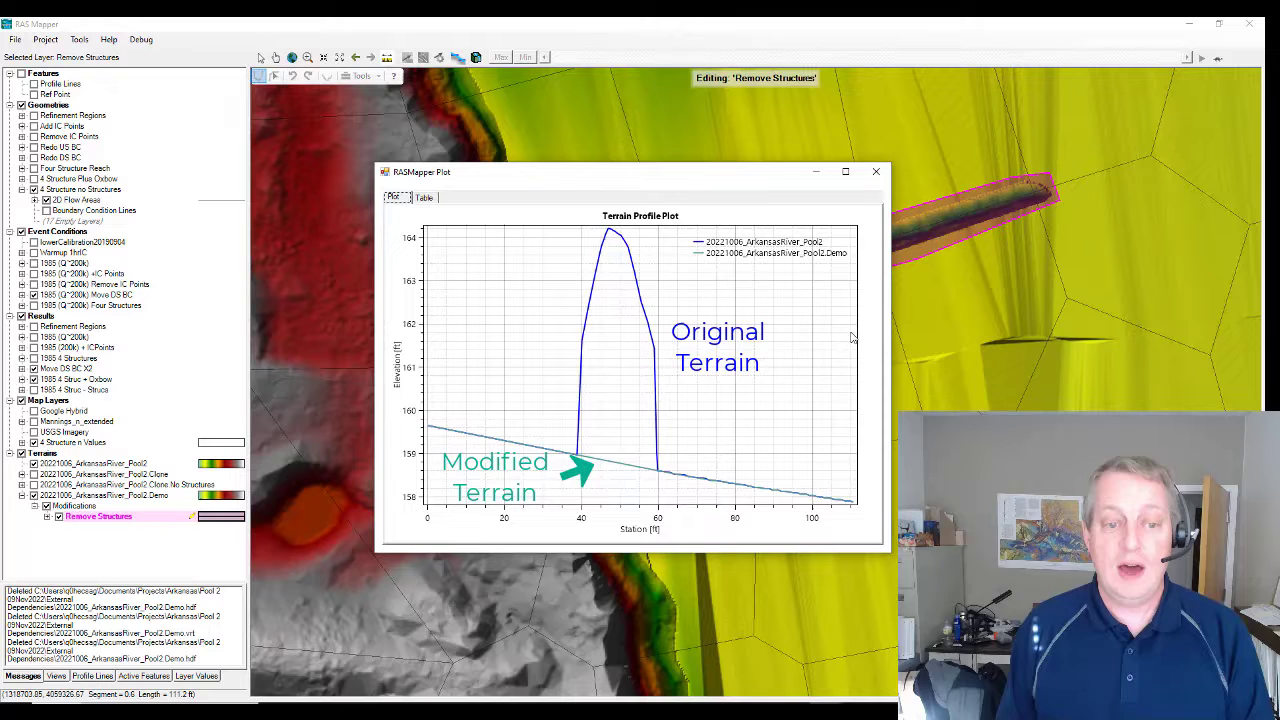